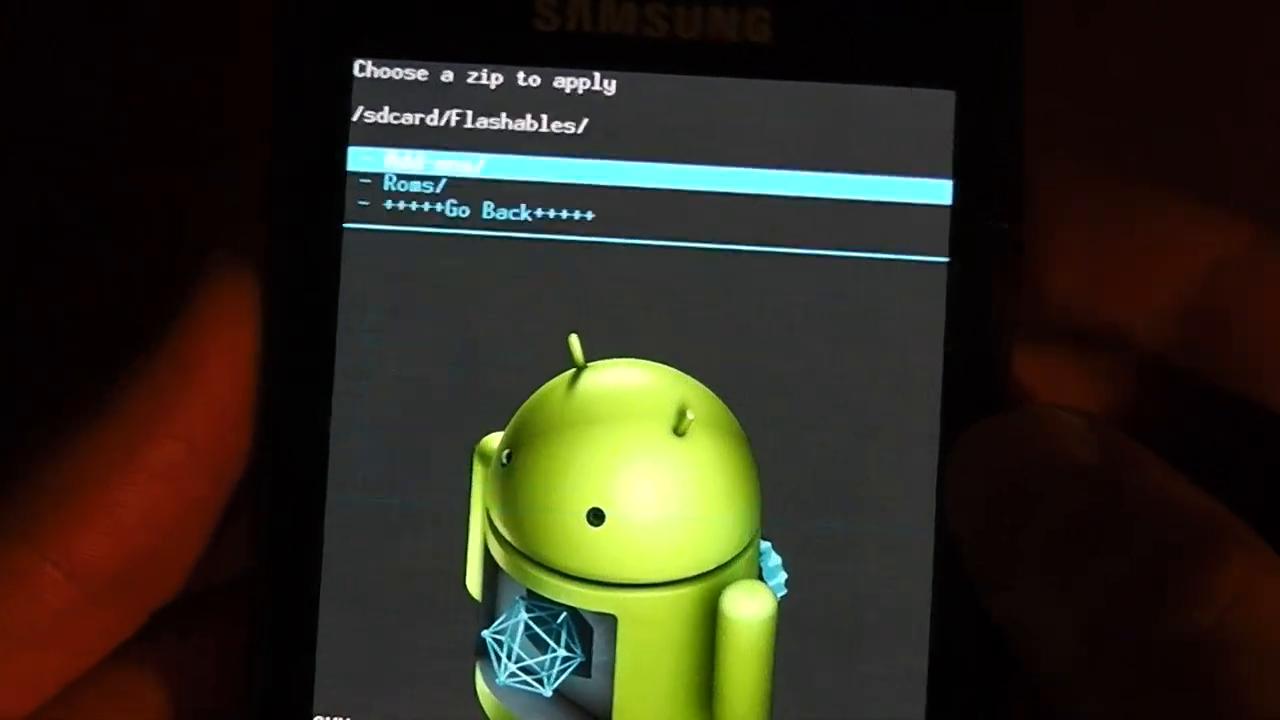
- Select the Roms folder under /sdcard/Flashables and enter it
{"action": "left_click", "coordinate": [430, 183]}
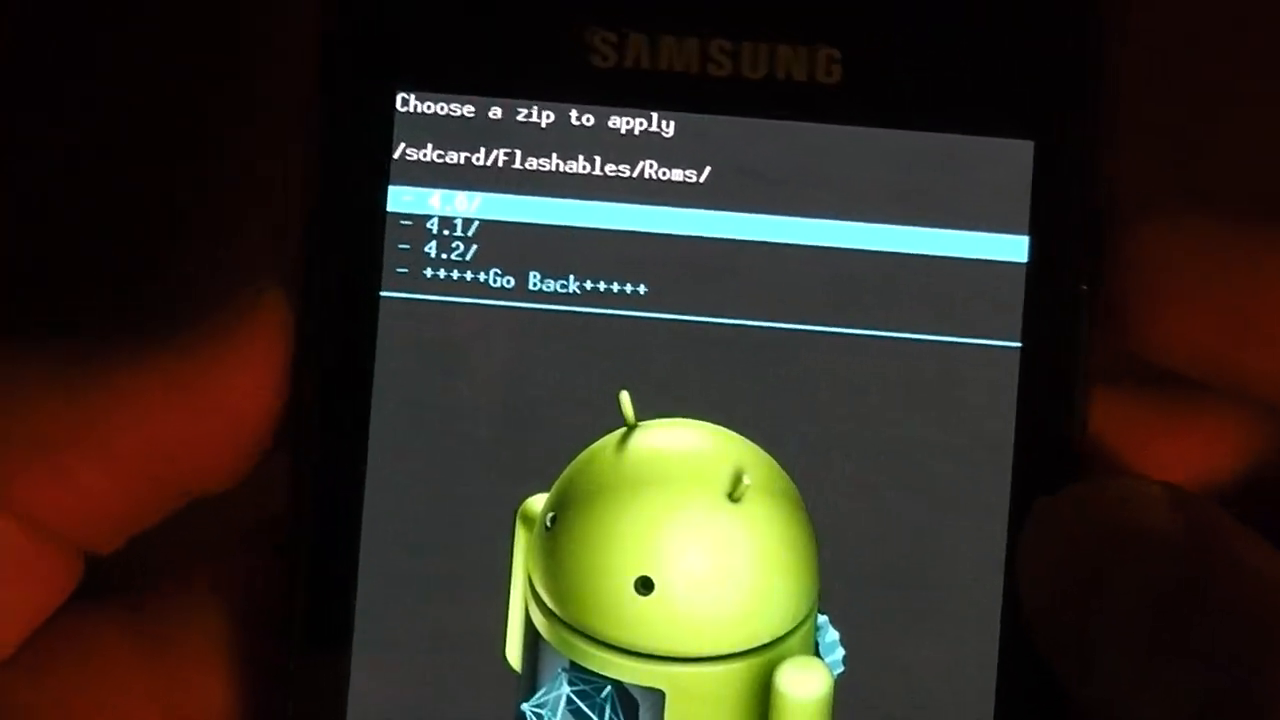
{"action": "left_click", "coordinate": [440, 238]}
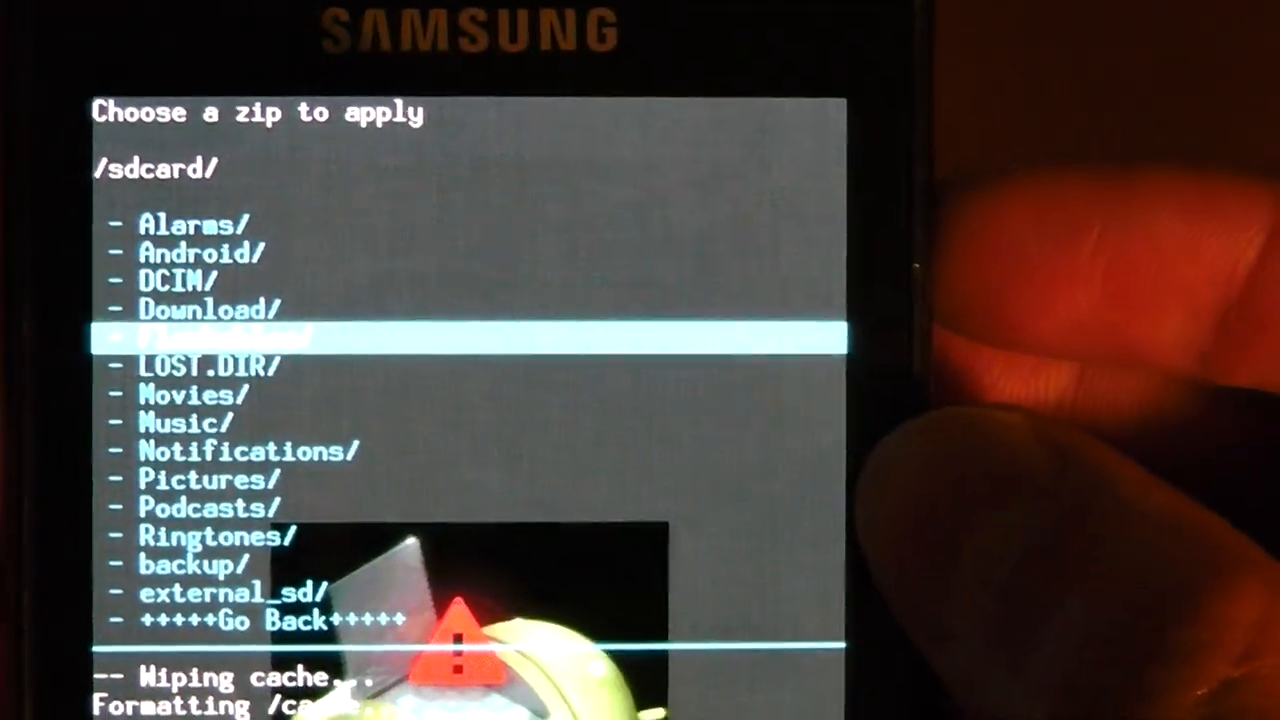
- Enter the Flashables folder to reach the Roms folder with 4.0, 4.1 and 4.2
{"action": "left_click", "coordinate": [200, 335]}
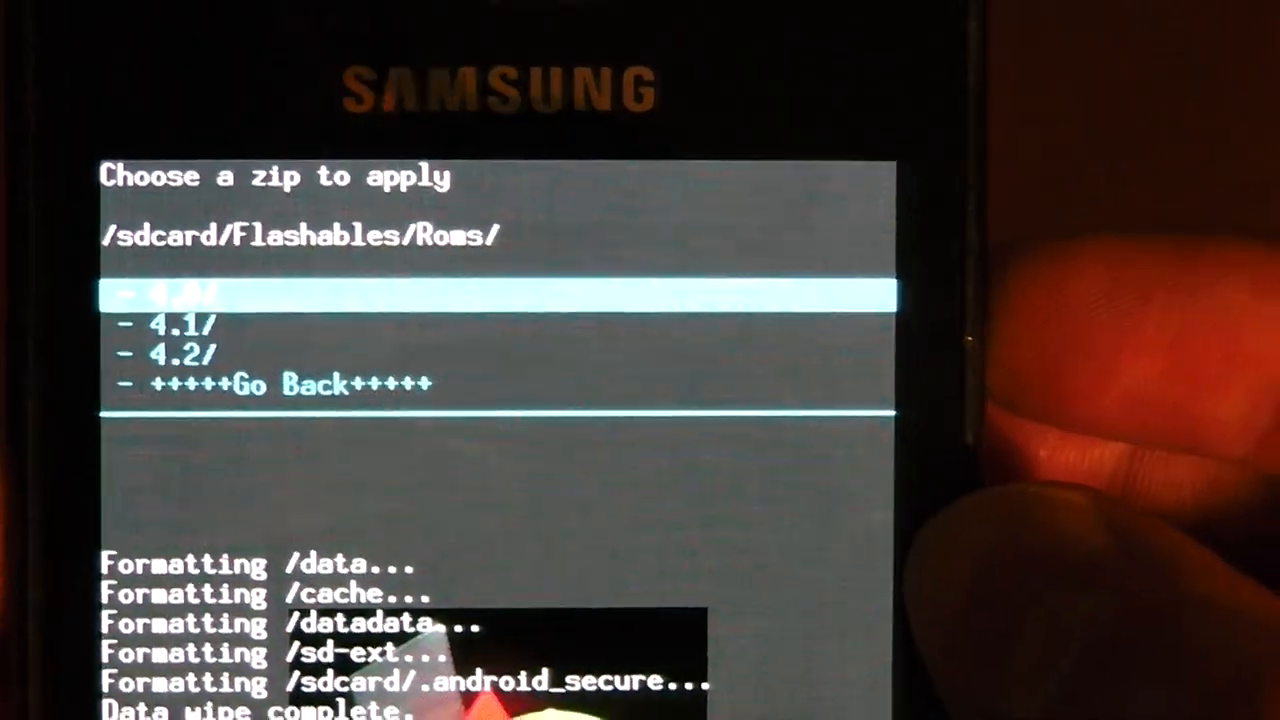